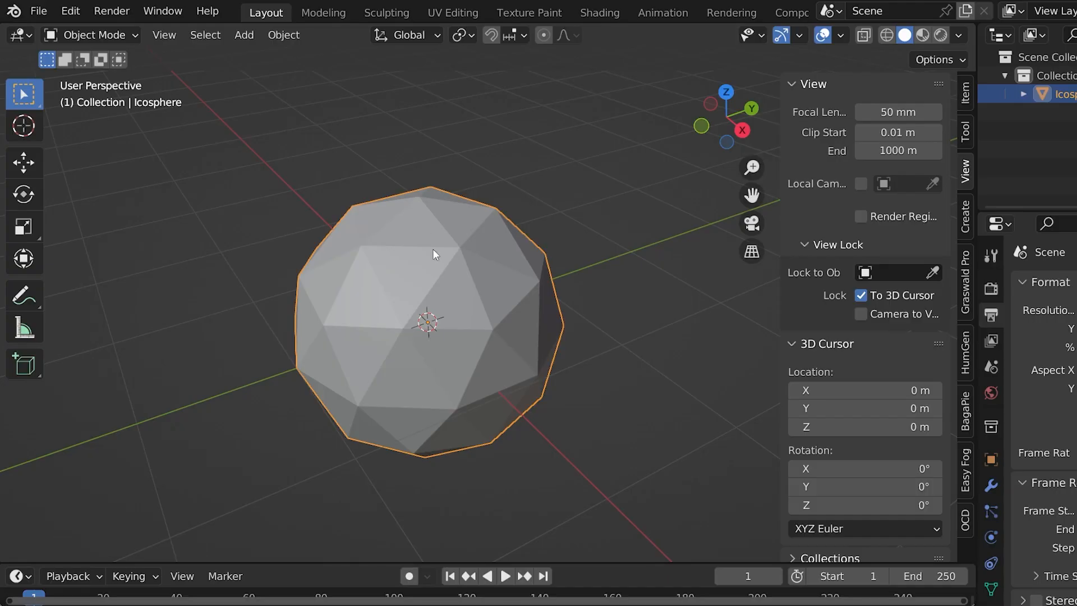
Switch the icosphere from Object Mode into Edit Mode.
{"action": "left_click", "coordinate": [93, 35]}
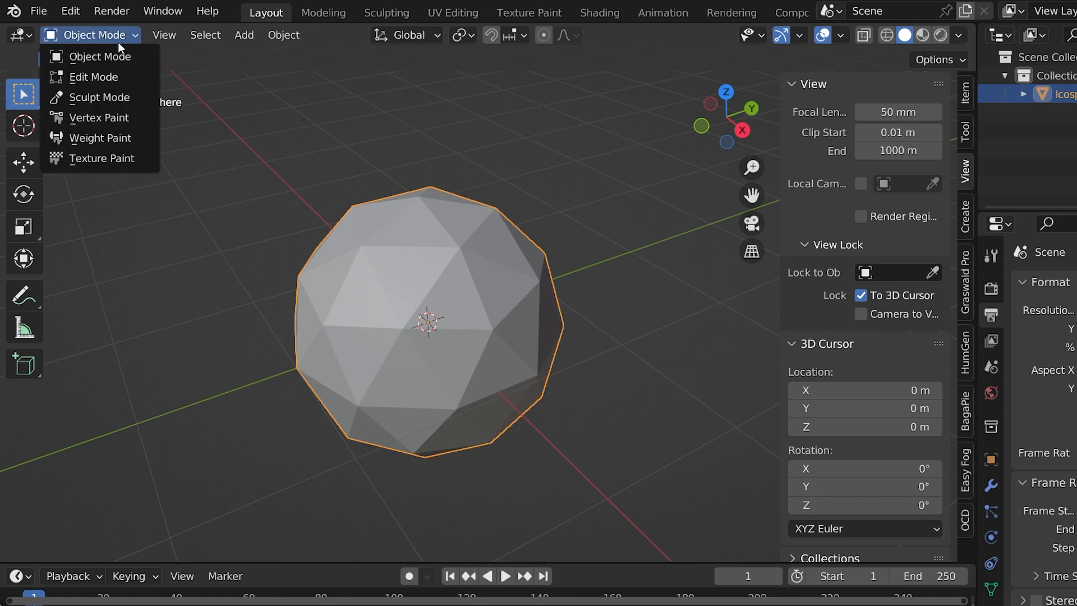
{"action": "left_click", "coordinate": [94, 76]}
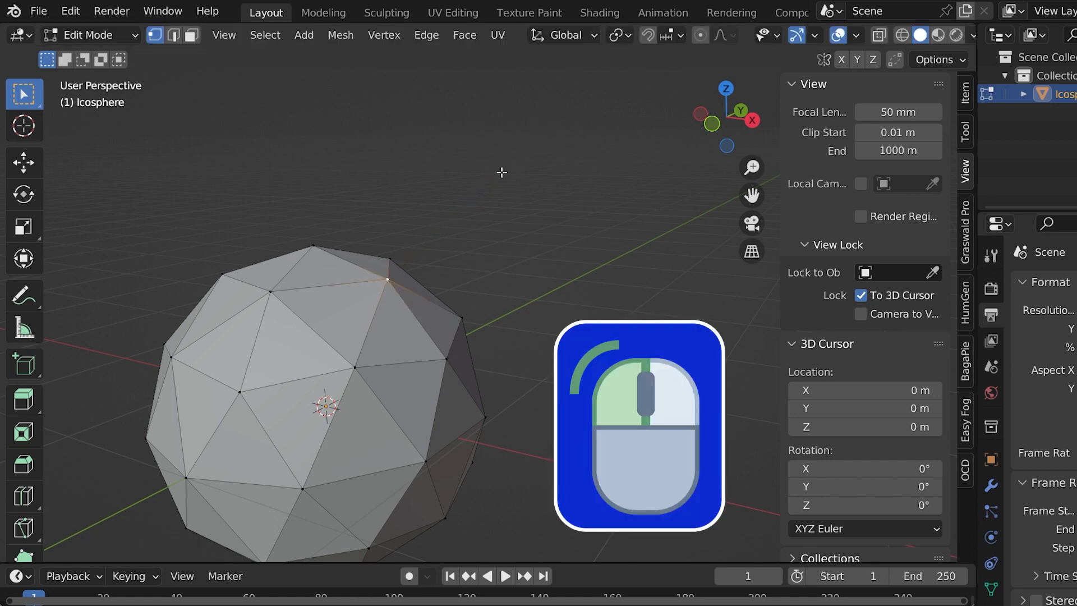
Switch to face select, then undo the test face extrusion back to the plain sphere.
{"action": "left_click", "coordinate": [391, 281]}
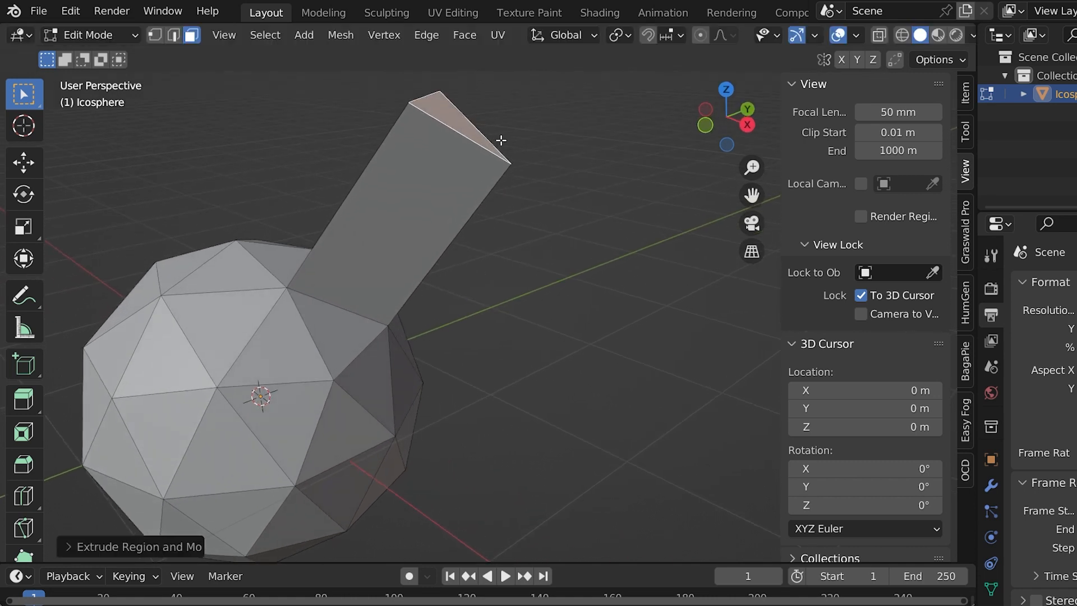
{"action": "key", "text": "ctrl+z"}
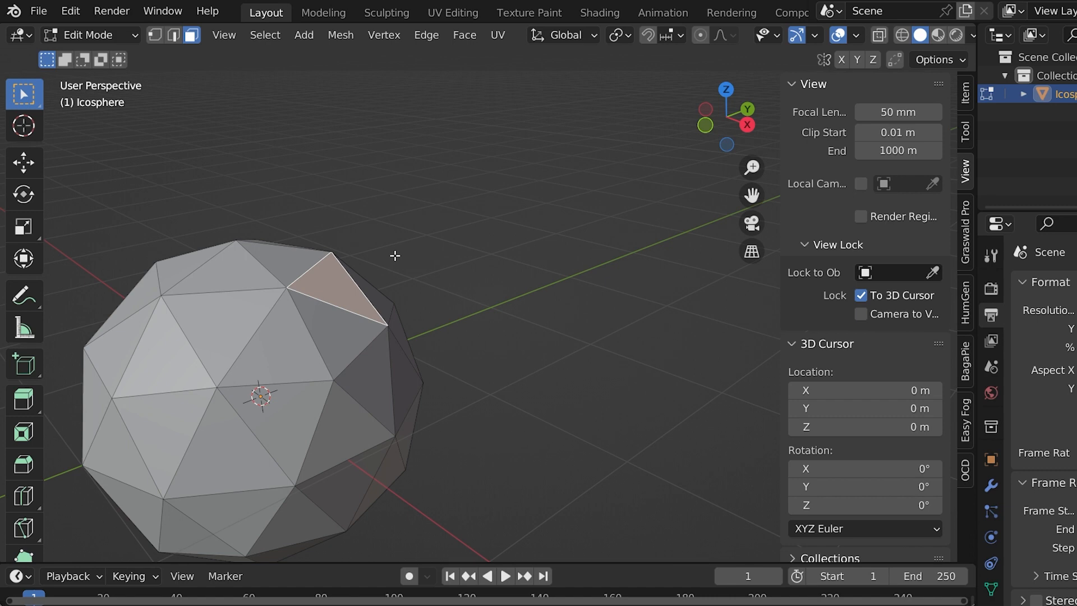
{"action": "mouse_move", "coordinate": [395, 253]}
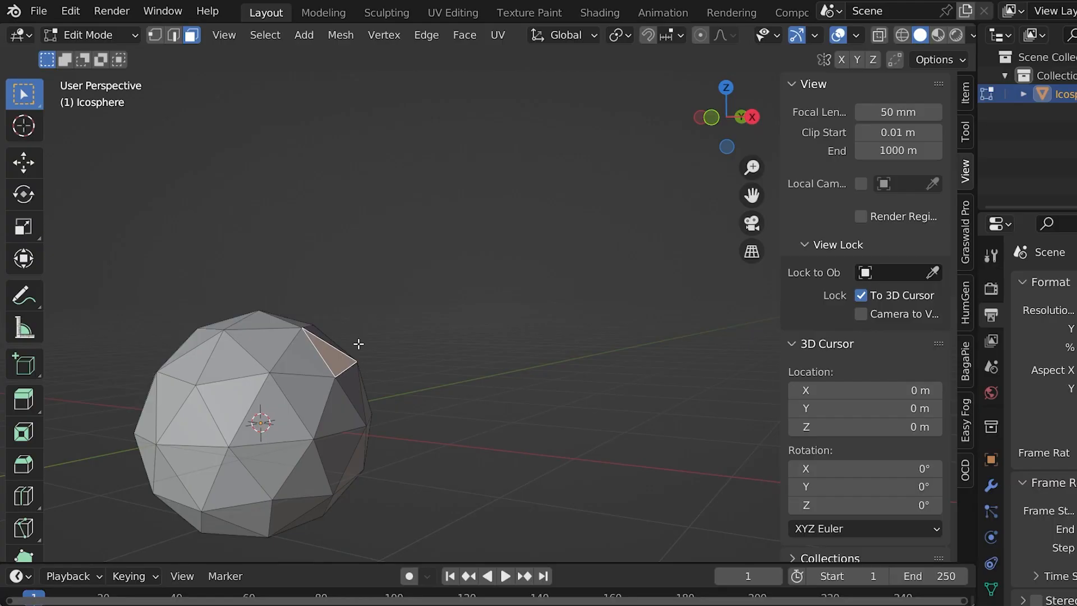
{"action": "left_click_drag", "start_coordinate": [357, 343], "coordinate": [428, 263]}
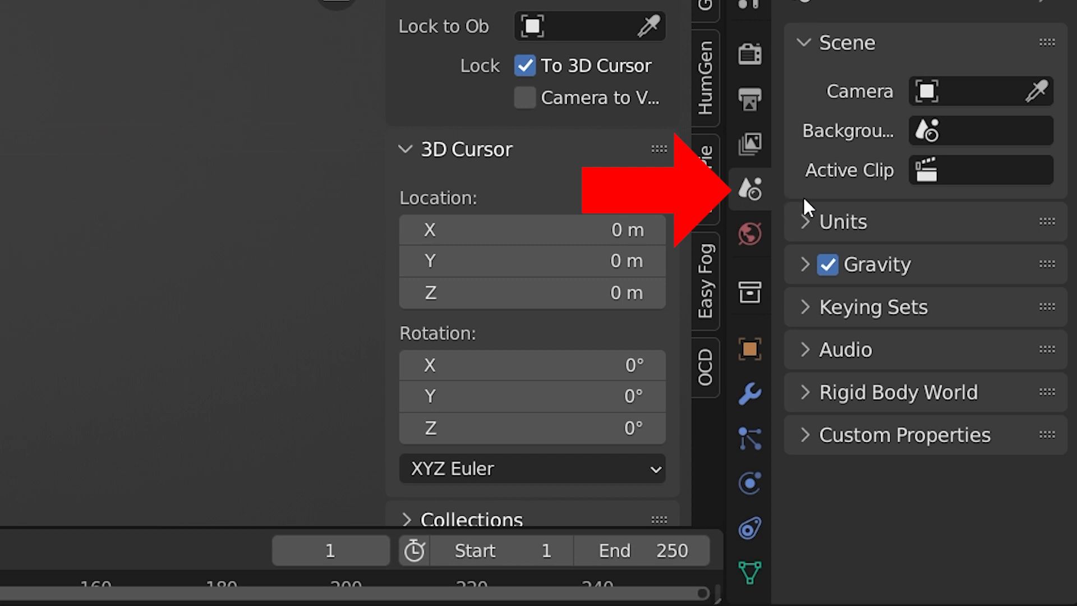
Change the scene's unit system from Metric to Imperial.
{"action": "left_click", "coordinate": [835, 221]}
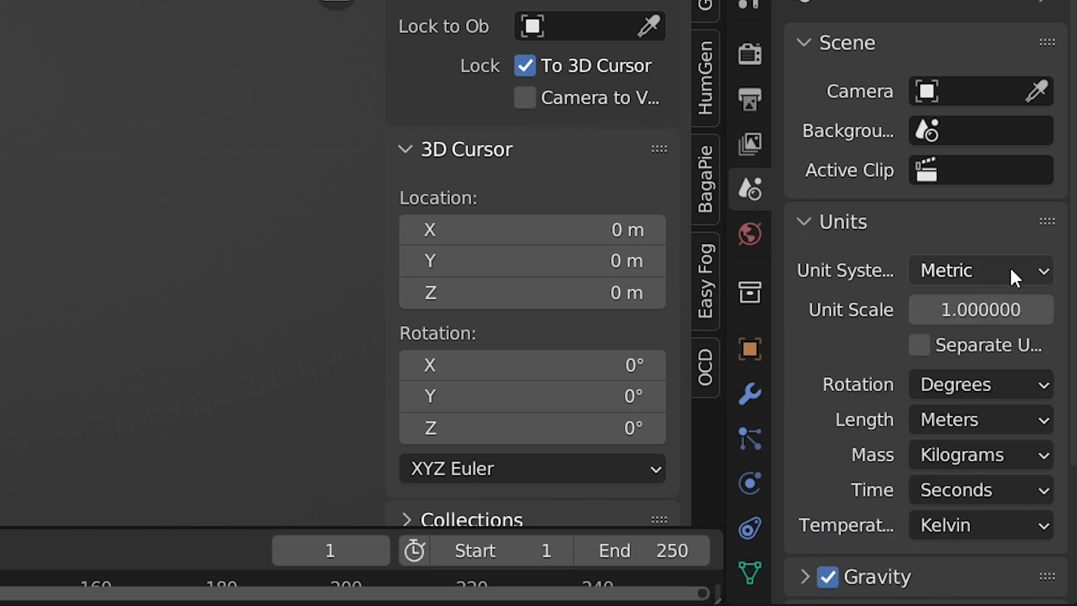
{"action": "left_click", "coordinate": [978, 270]}
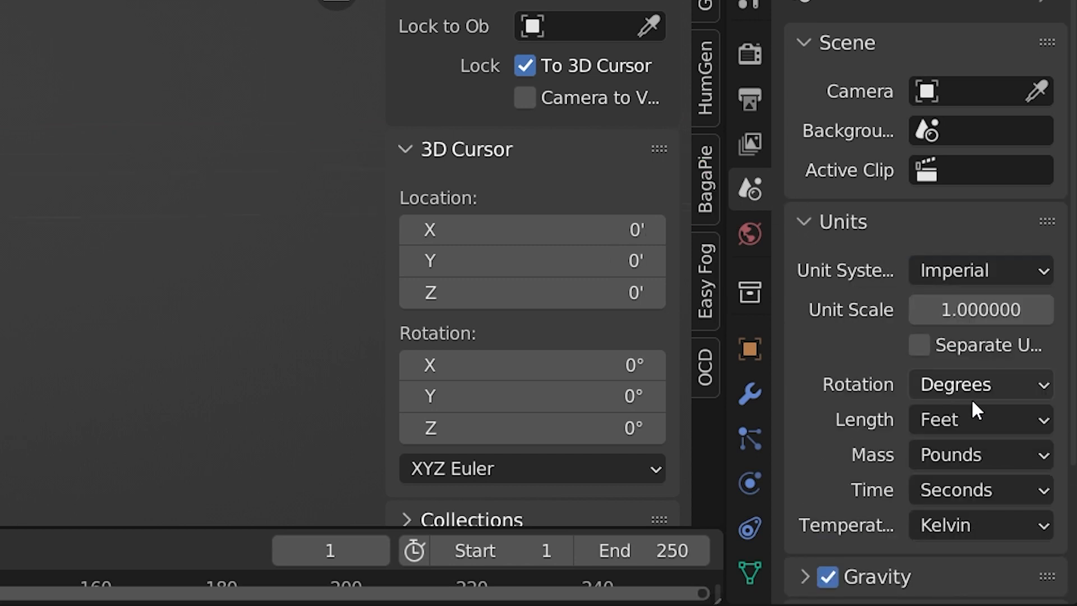
{"action": "mouse_move", "coordinate": [981, 424]}
{"action": "type", "text": "1"}
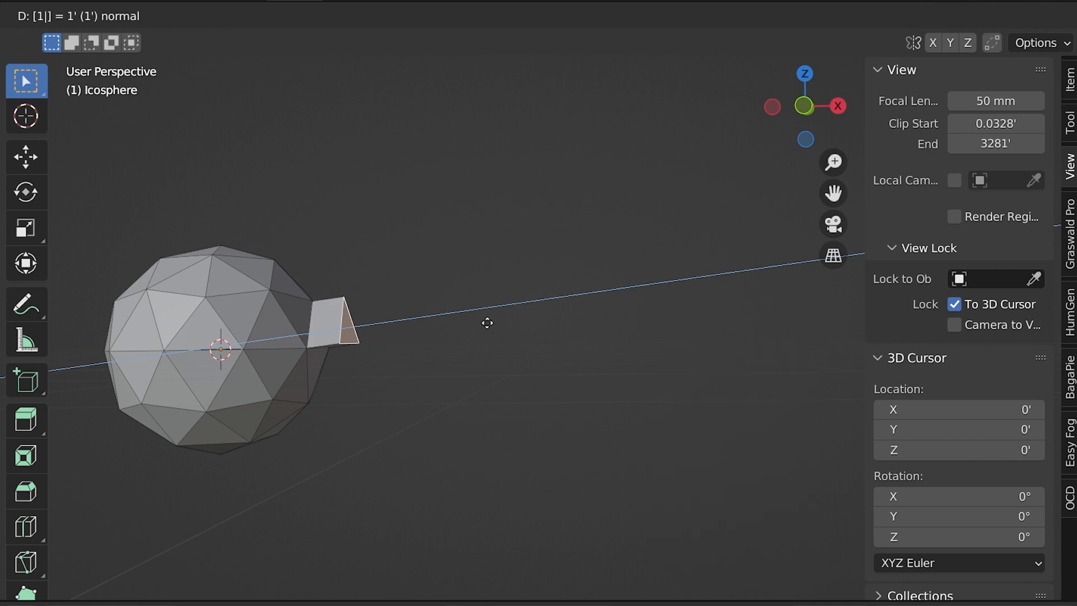
{"action": "mouse_move", "coordinate": [452, 295]}
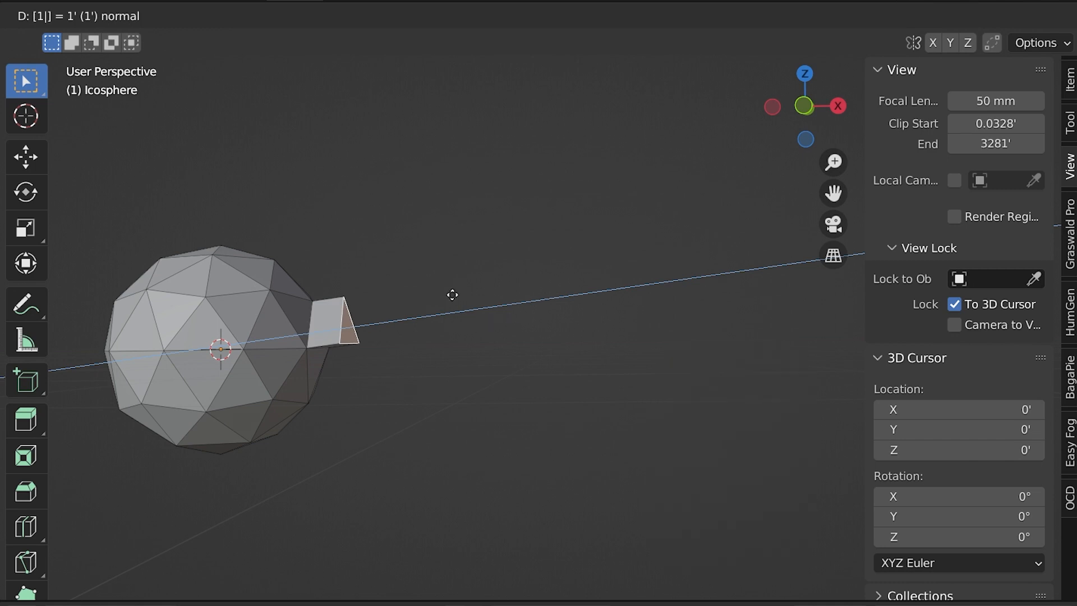
{"action": "mouse_move", "coordinate": [460, 282]}
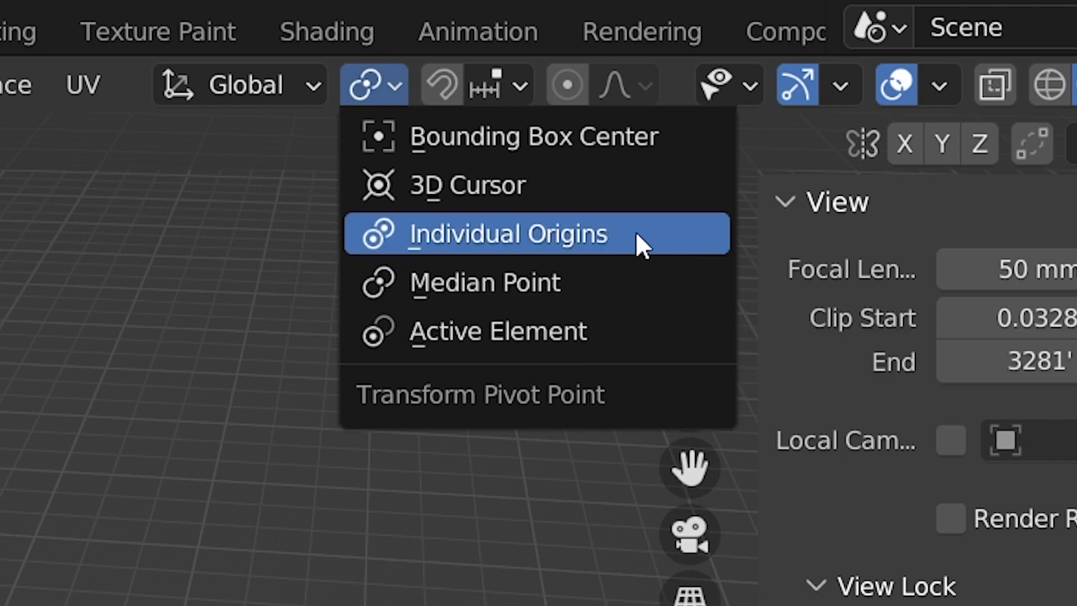
Set pivot to Individual Origins and extrude the two selected faces into long prisms.
{"action": "left_click", "coordinate": [507, 235]}
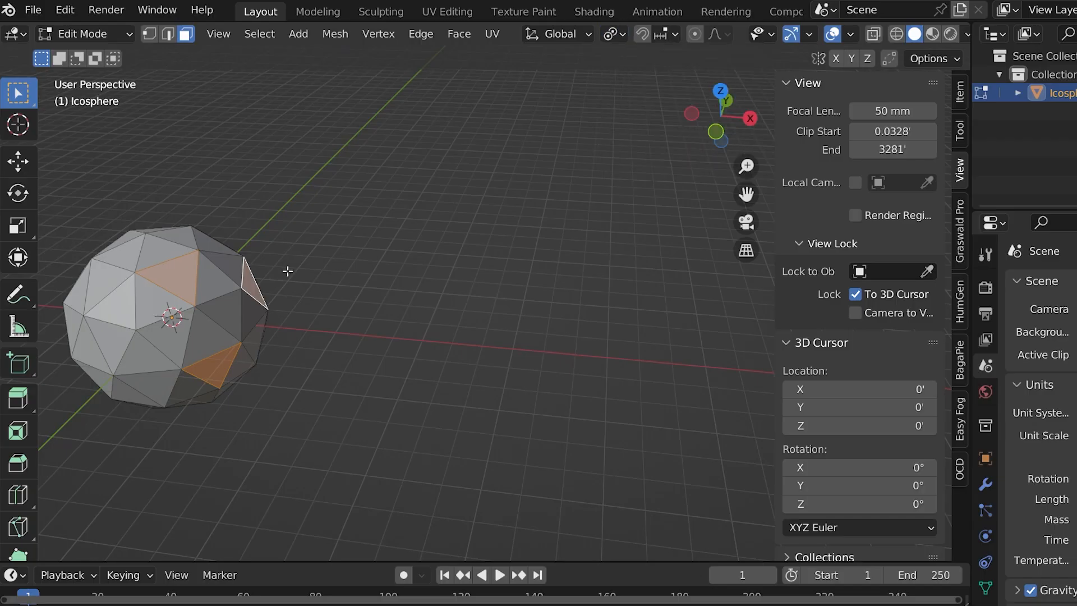
{"action": "left_click_drag", "start_coordinate": [247, 288], "coordinate": [440, 130]}
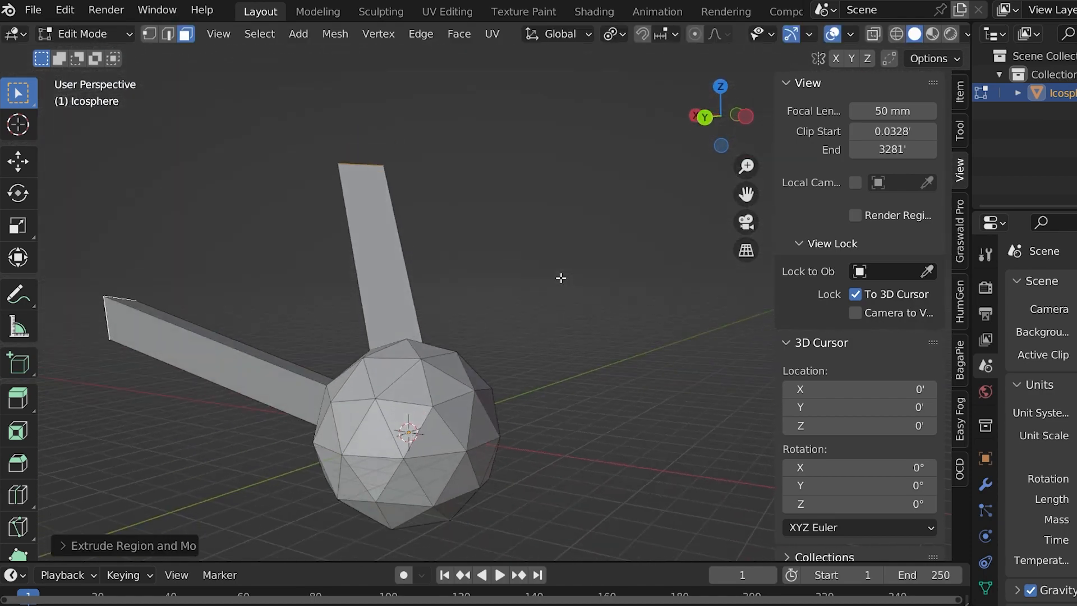
{"action": "left_click_drag", "start_coordinate": [561, 277], "coordinate": [299, 339]}
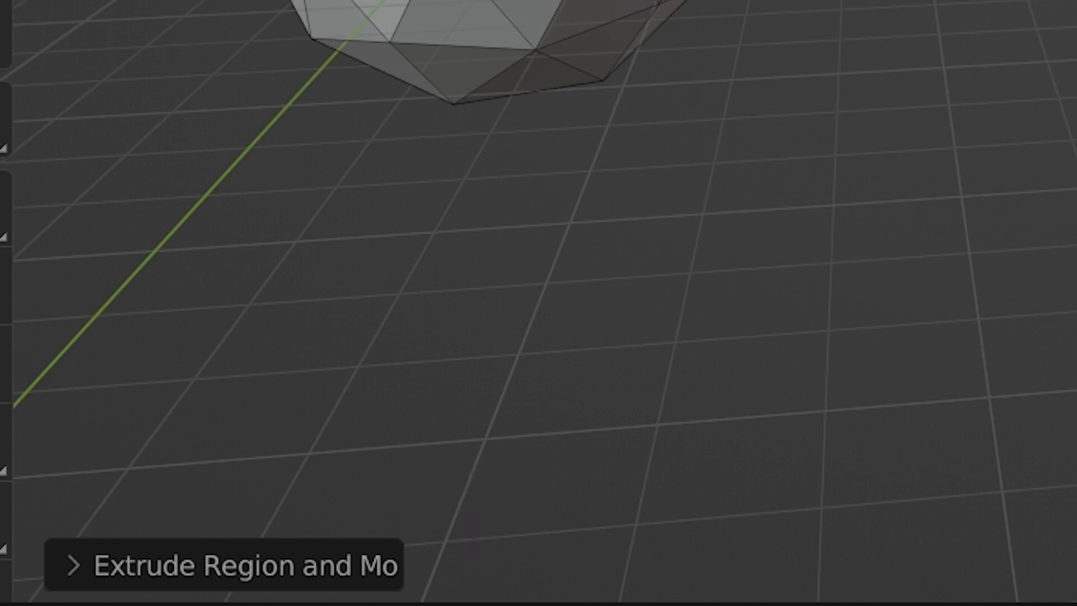
Expand the Extrude Region and Move panel and show its Orientation choices.
{"action": "left_click", "coordinate": [75, 566]}
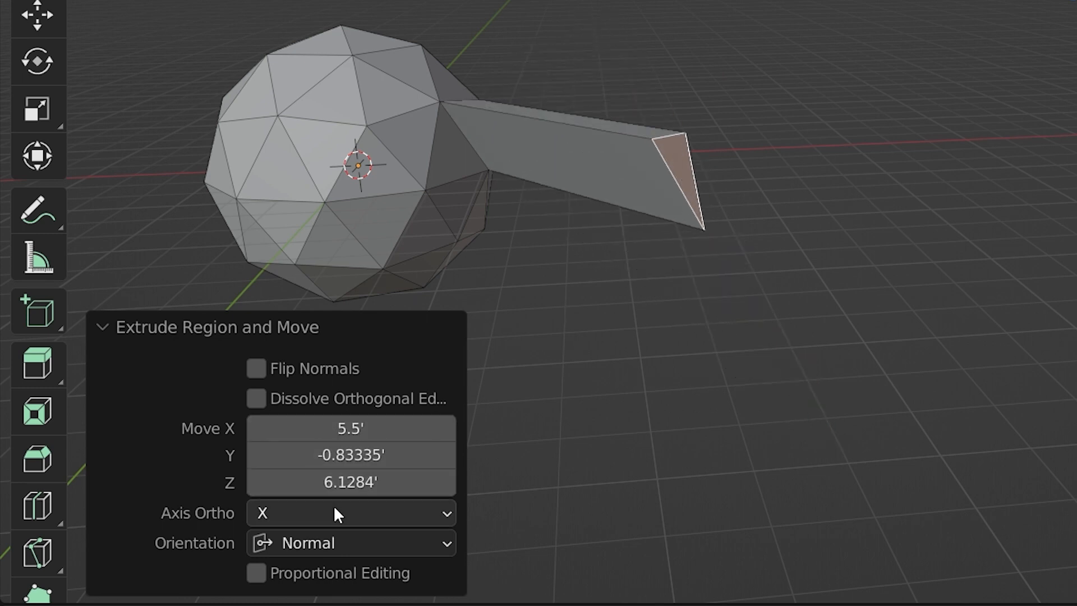
{"action": "left_click", "coordinate": [350, 543]}
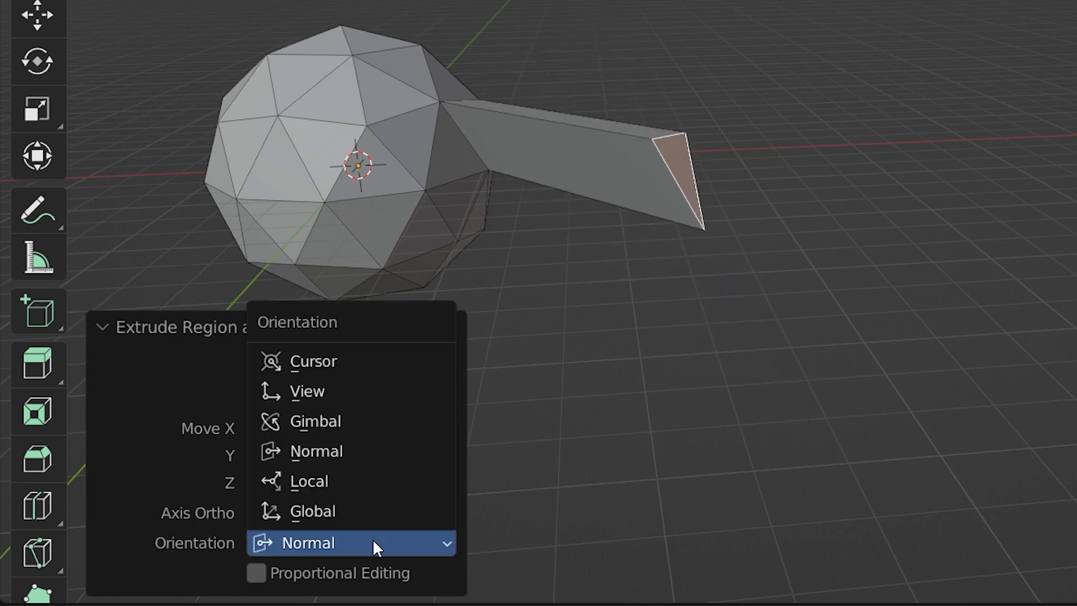
Try Cursor and Normal extrusion orientations, settling on Normal.
{"action": "left_click", "coordinate": [307, 391]}
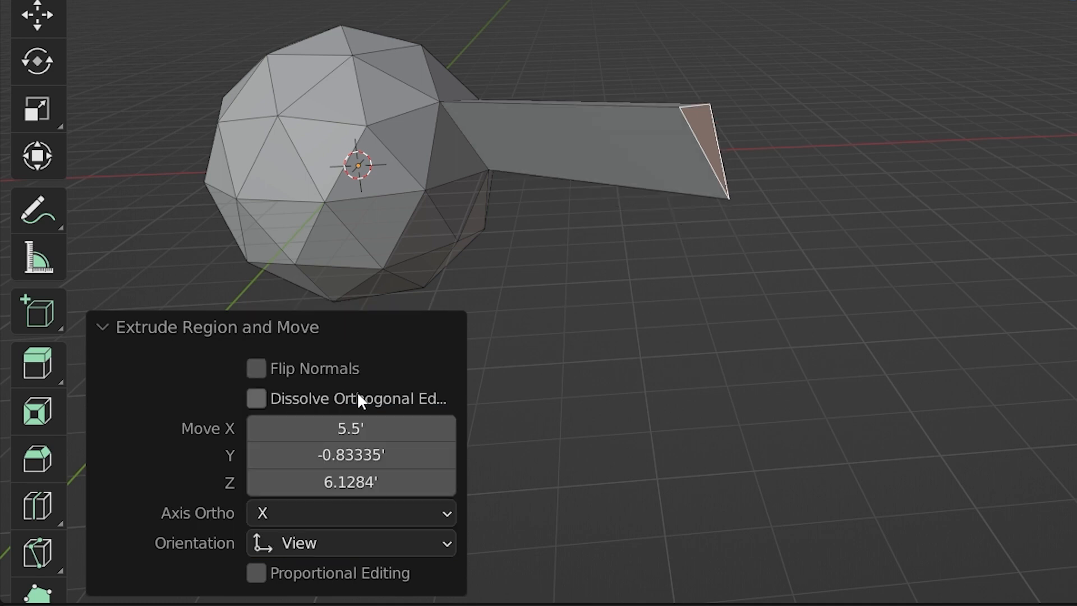
{"action": "left_click", "coordinate": [350, 544]}
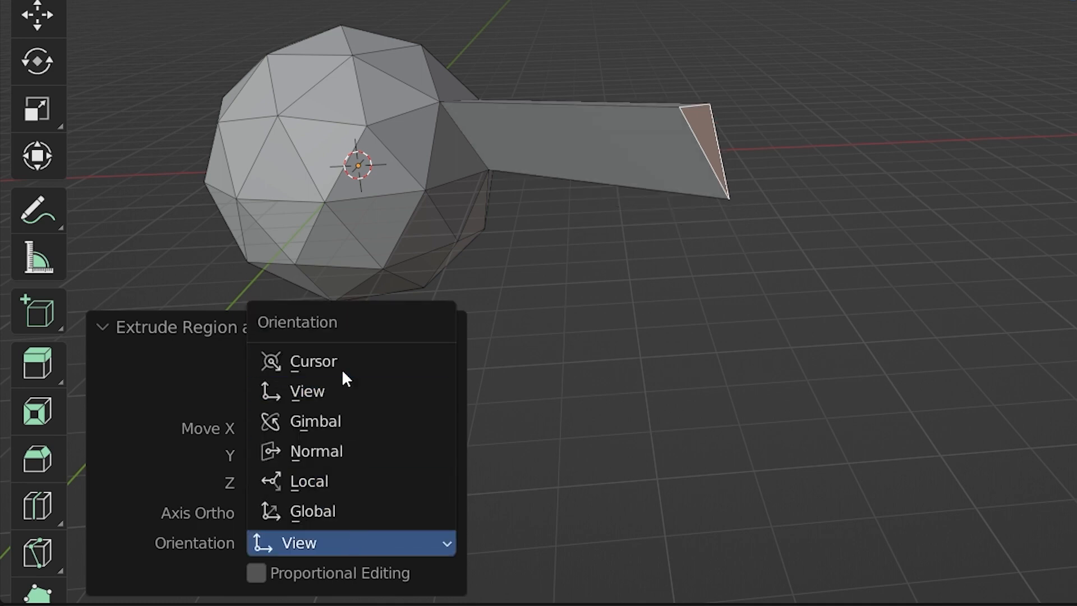
{"action": "left_click", "coordinate": [312, 360]}
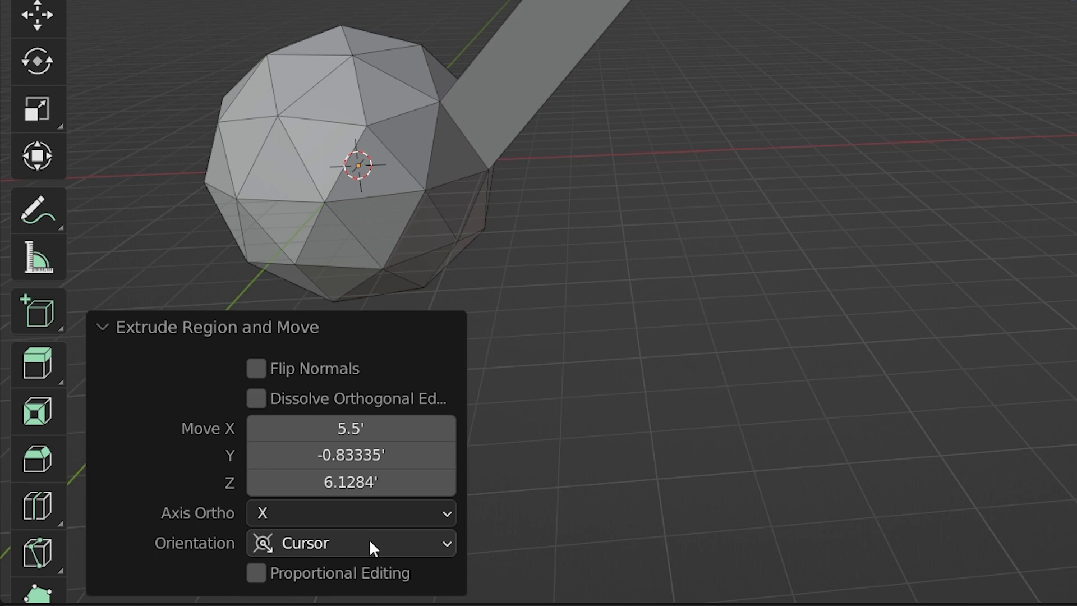
{"action": "left_click", "coordinate": [351, 543]}
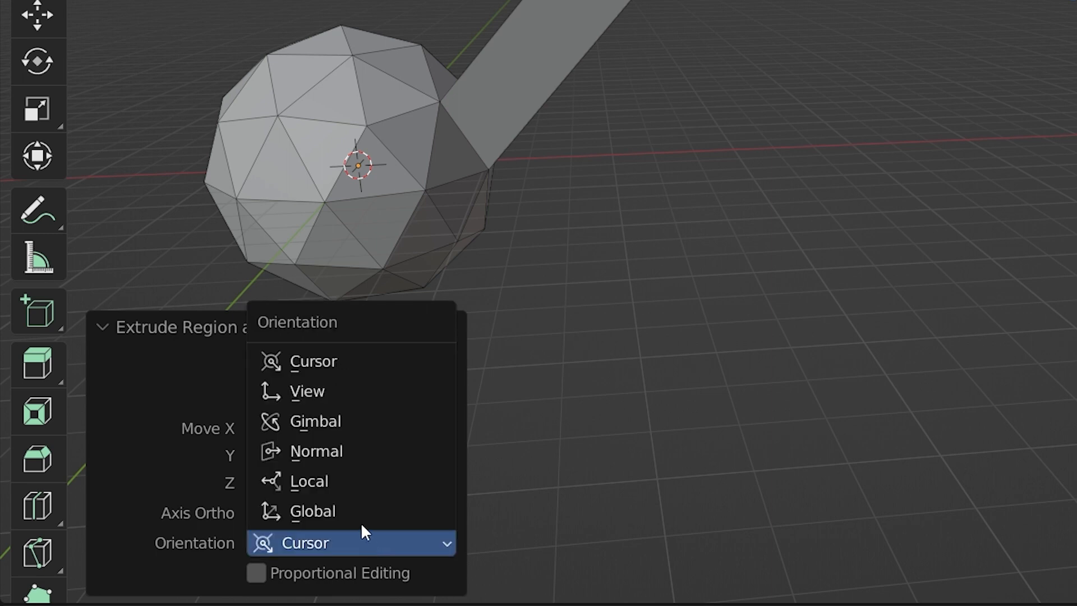
{"action": "left_click", "coordinate": [317, 451]}
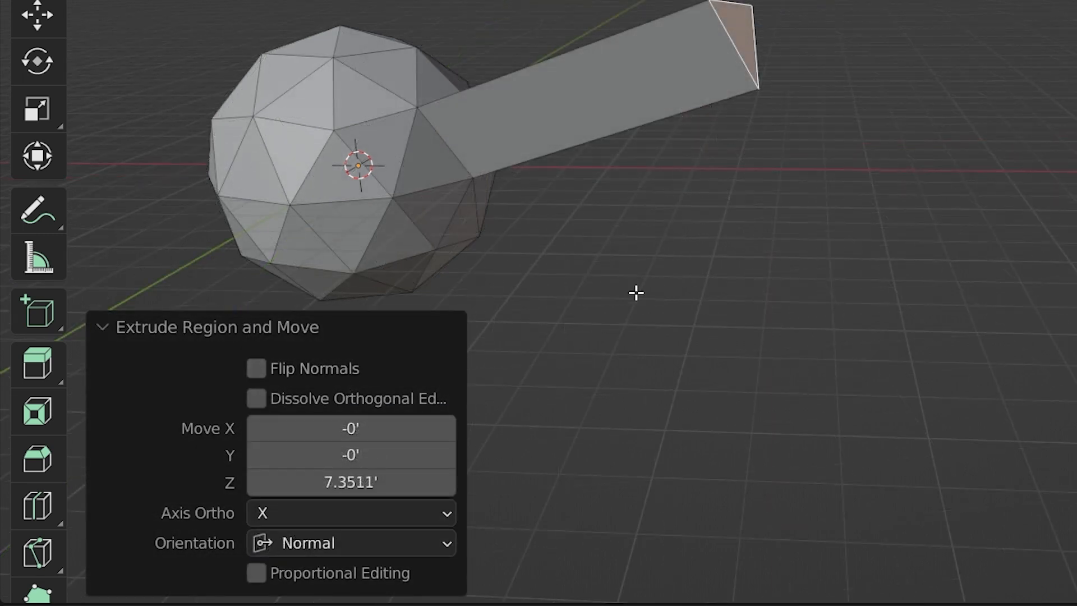
{"action": "left_click", "coordinate": [350, 544]}
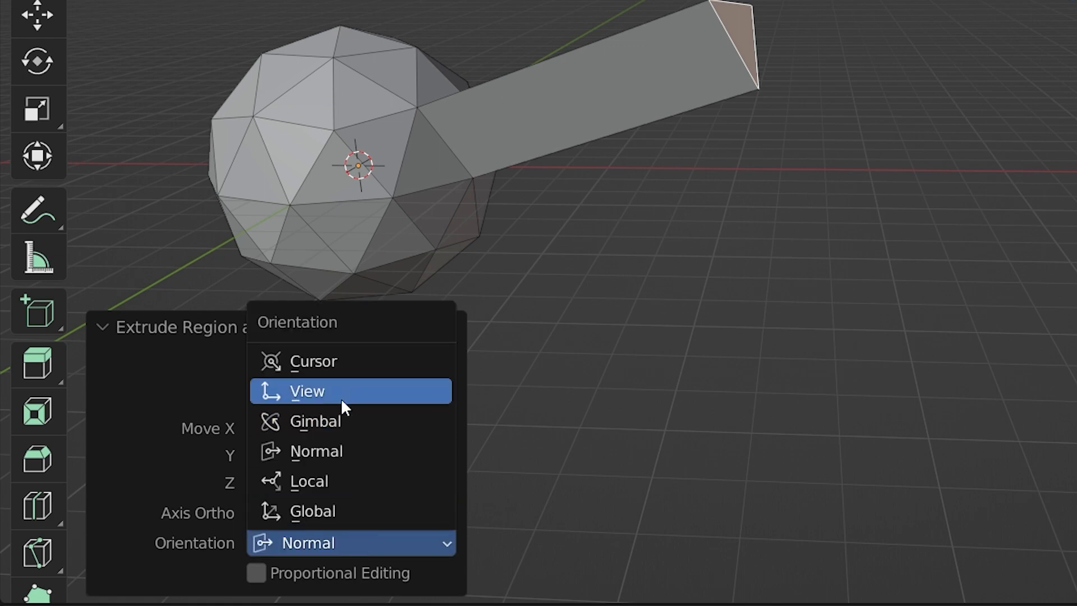
{"action": "left_click", "coordinate": [307, 390]}
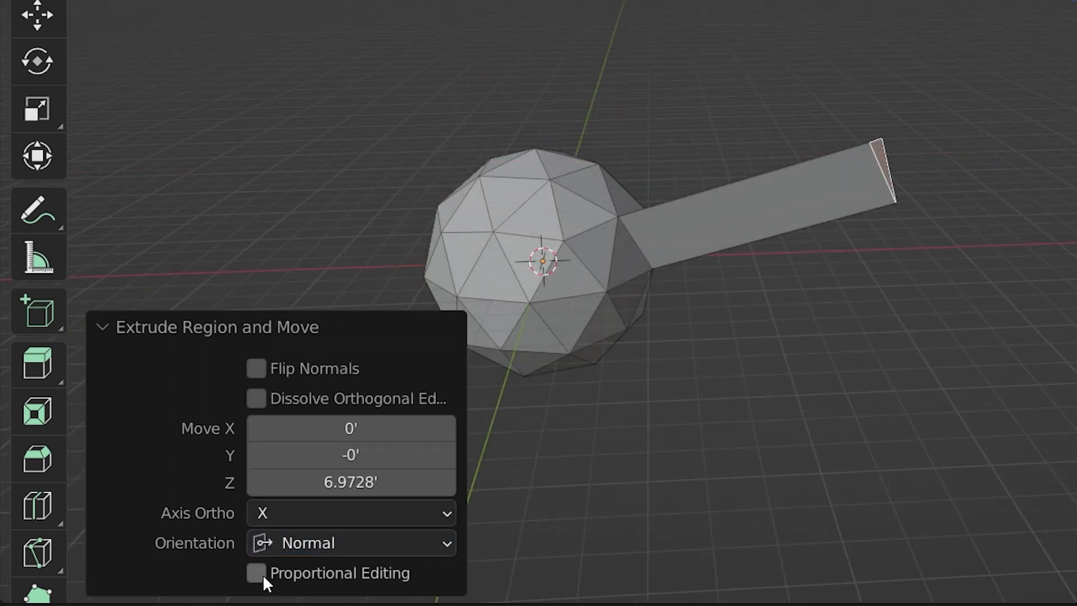
Enable proportional editing on the extrusion and try Sharp then Sphere falloff.
{"action": "left_click", "coordinate": [256, 573]}
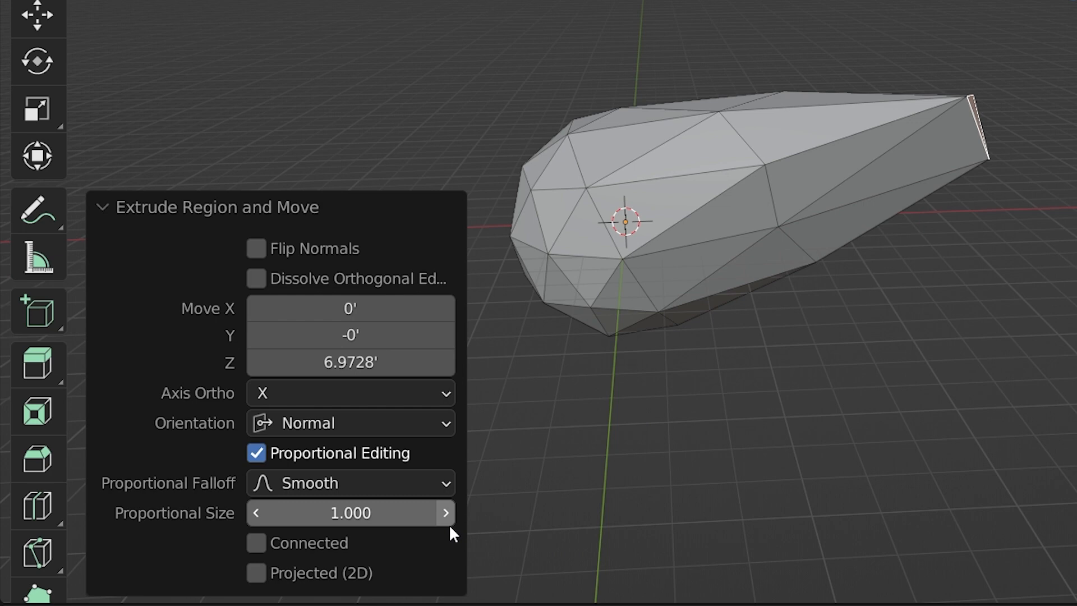
{"action": "mouse_move", "coordinate": [371, 496]}
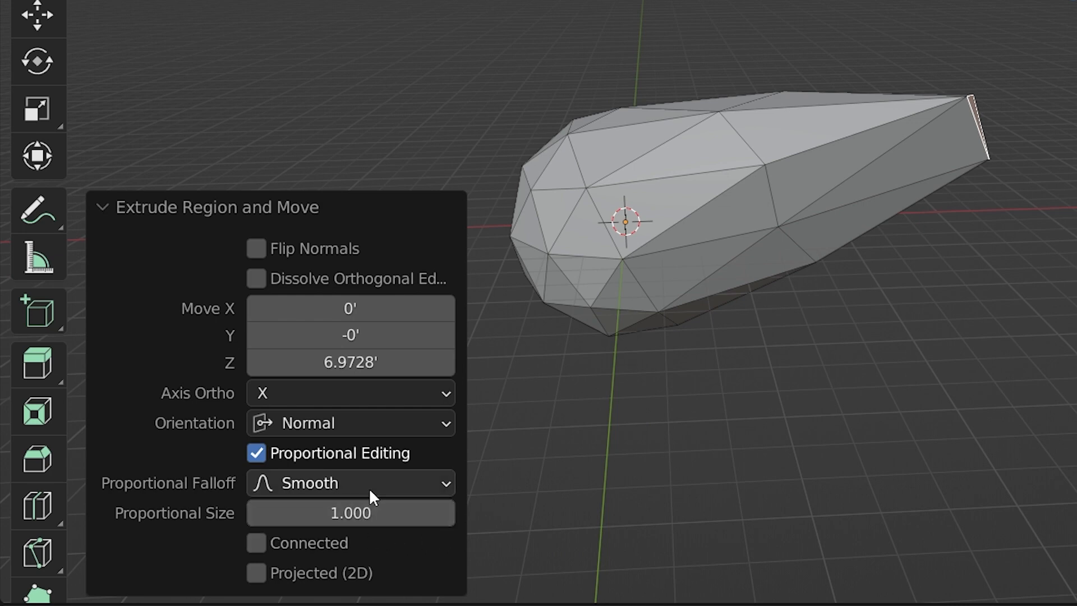
{"action": "left_click", "coordinate": [350, 483]}
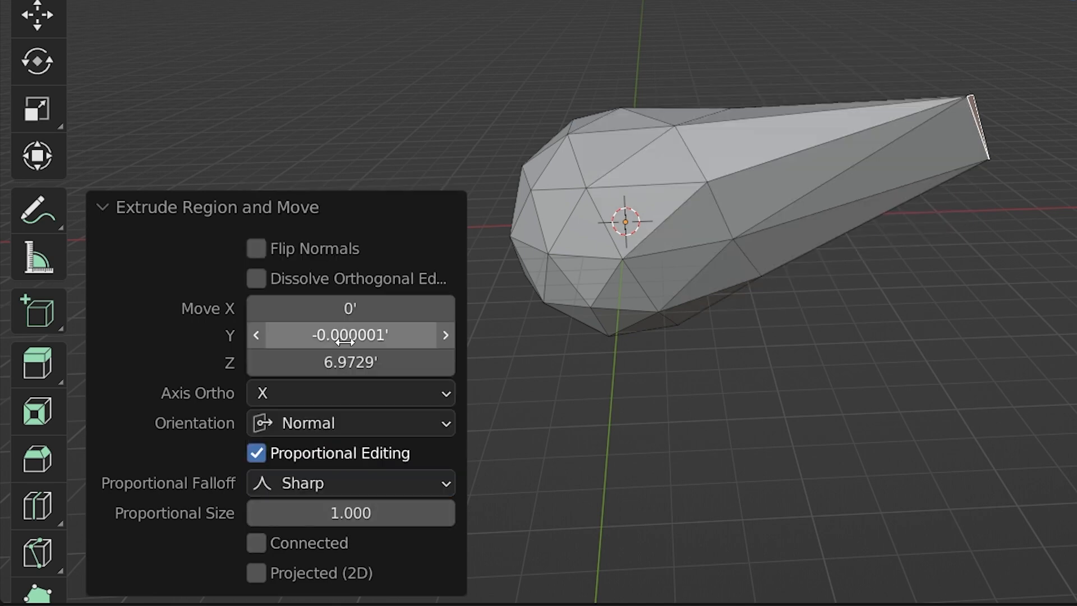
{"action": "left_click", "coordinate": [350, 482]}
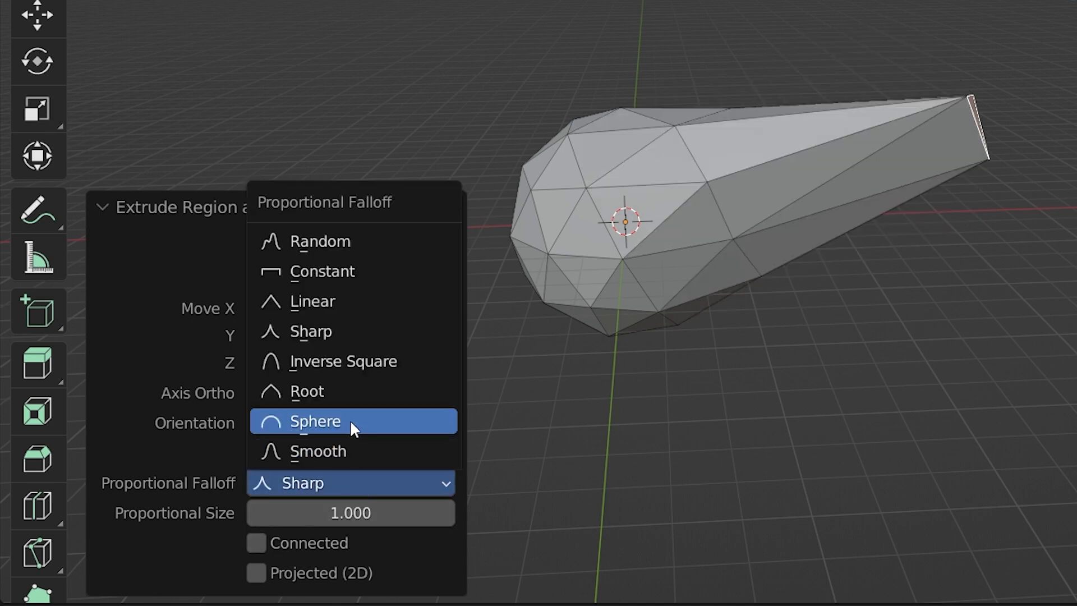
{"action": "left_click", "coordinate": [315, 421]}
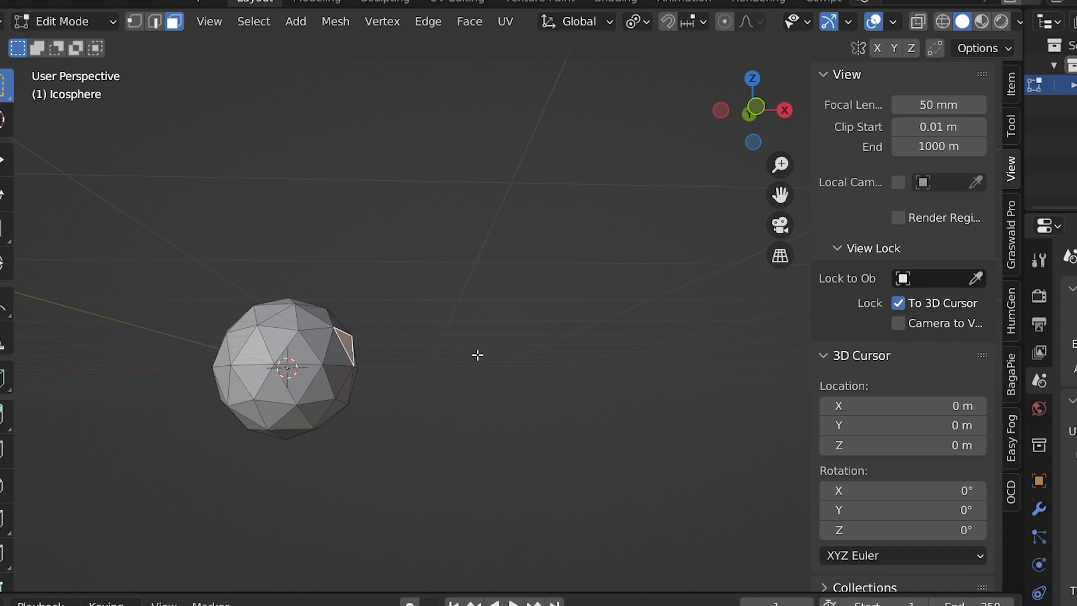
{"action": "mouse_move", "coordinate": [549, 248]}
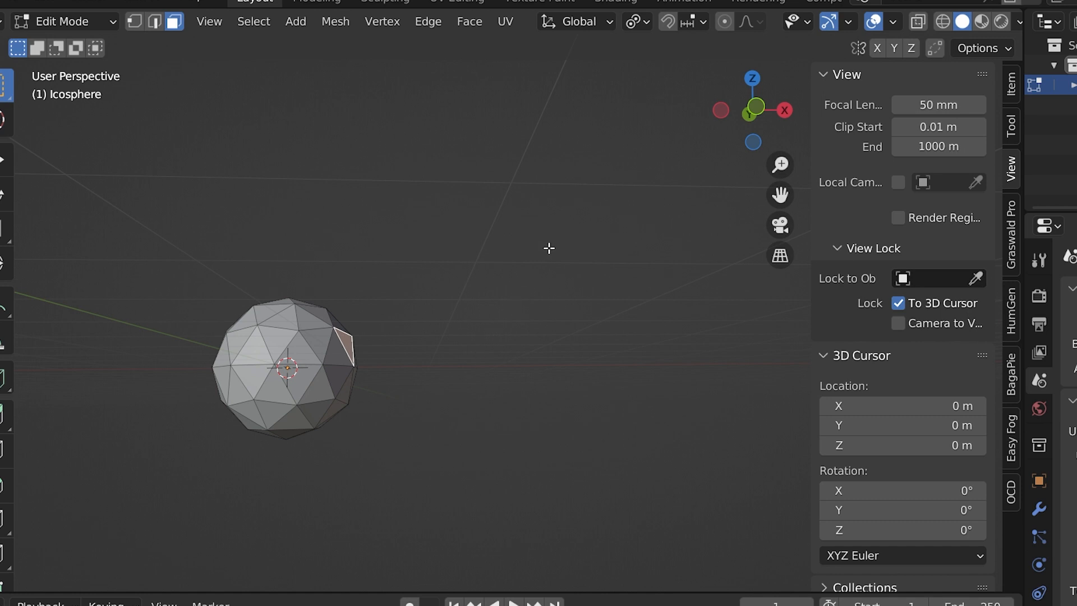
Click-extrude the selected face toward a spot in the viewport with Ctrl+right-click.
{"action": "right_click", "coordinate": [548, 272]}
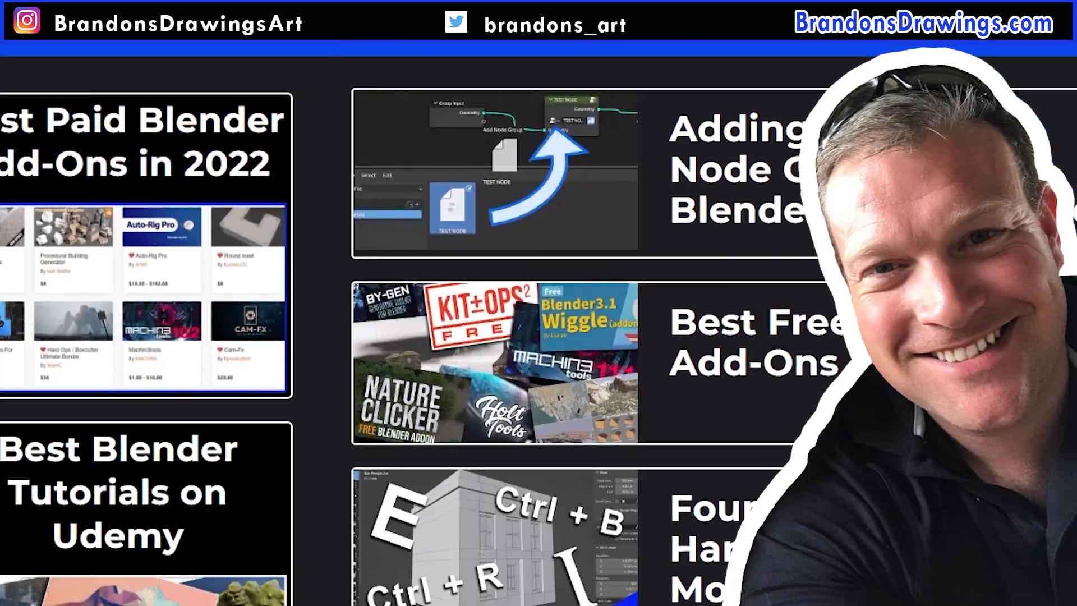
Scroll the BrandonsDrawings.com page down to the pagination and e-mail sign-up.
{"action": "scroll", "scroll_direction": "down", "scroll_amount": 3}
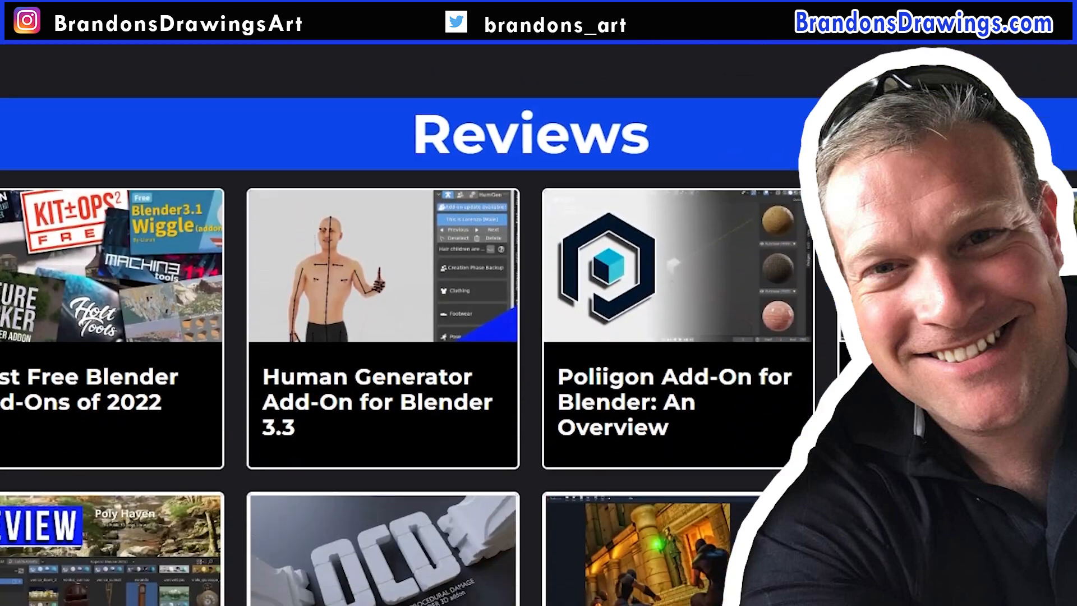
{"action": "scroll", "scroll_direction": "down", "scroll_amount": 3}
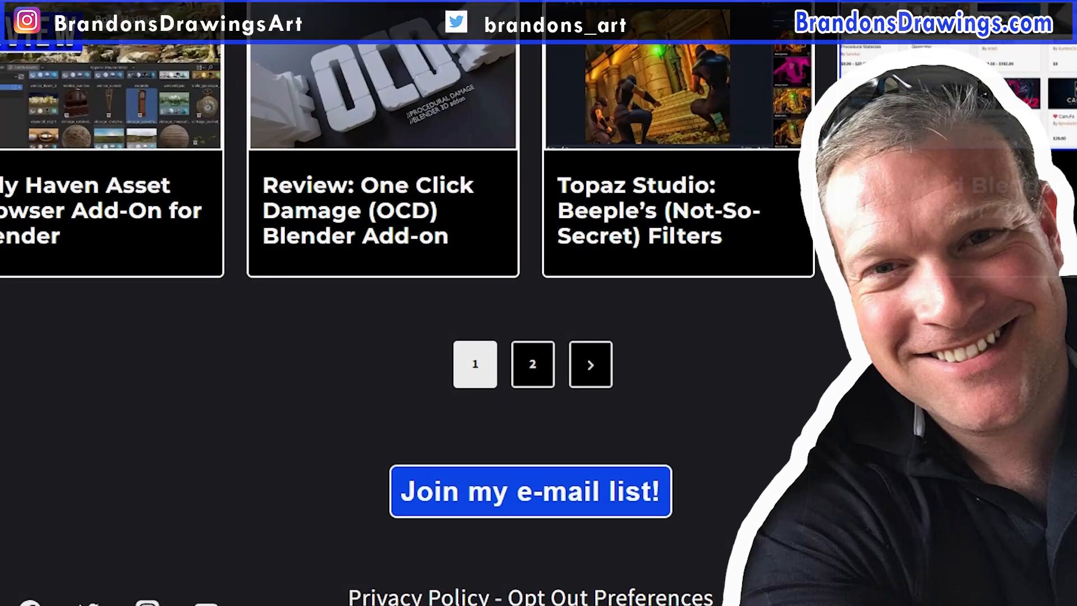